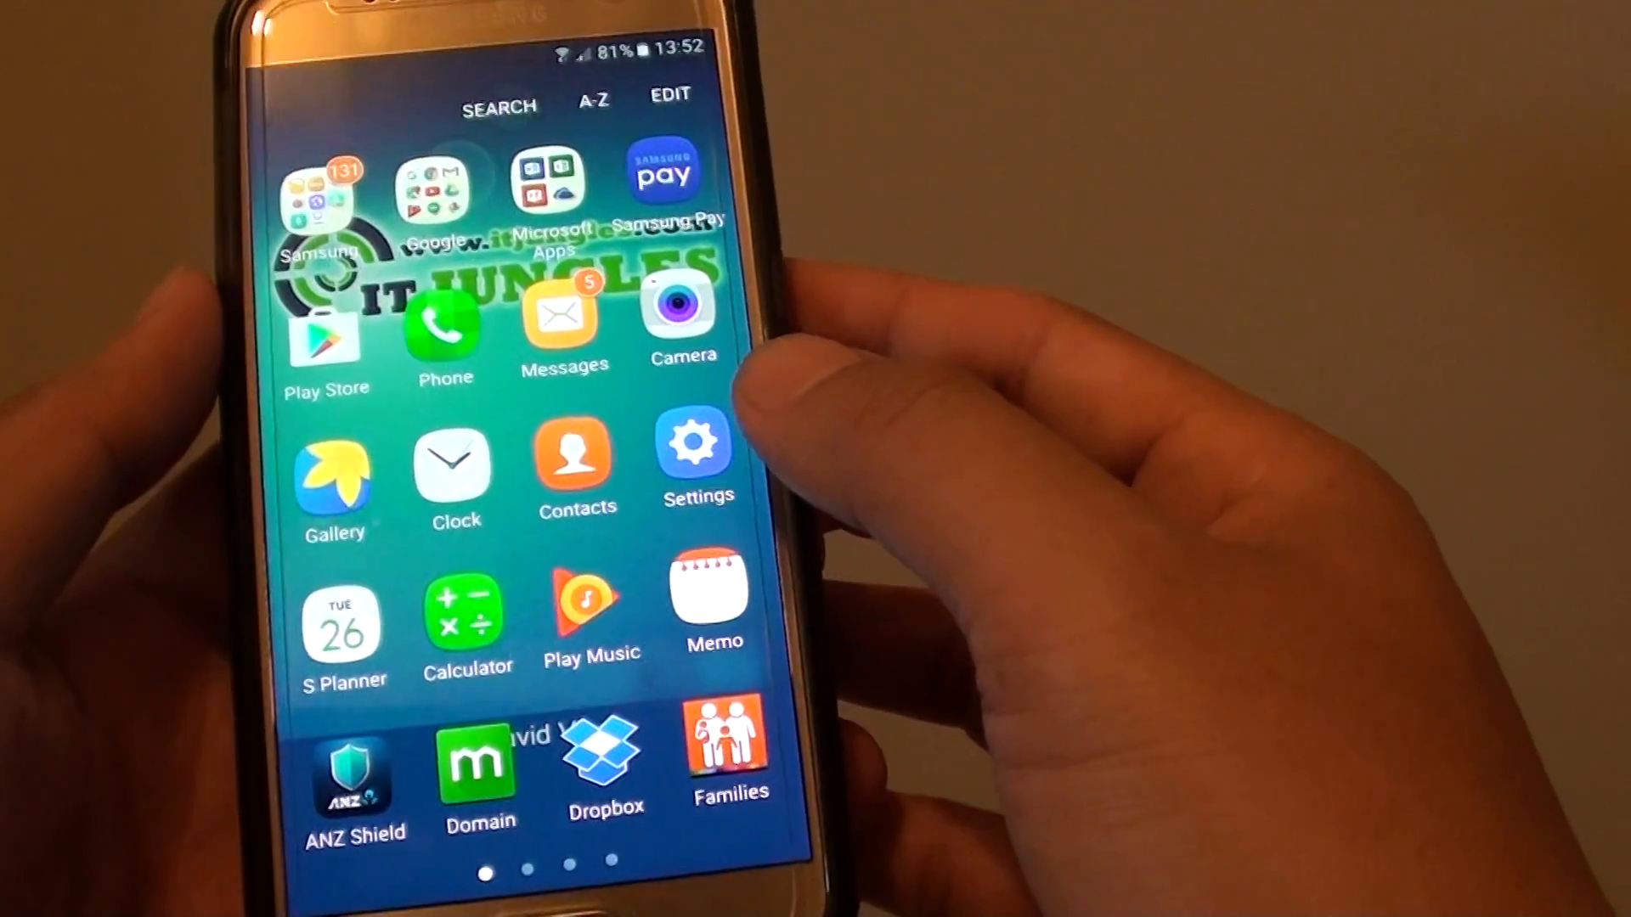
Step: Pull down the notification panel to reveal quick settings with the Sound toggle and brightness slider
click(699, 439)
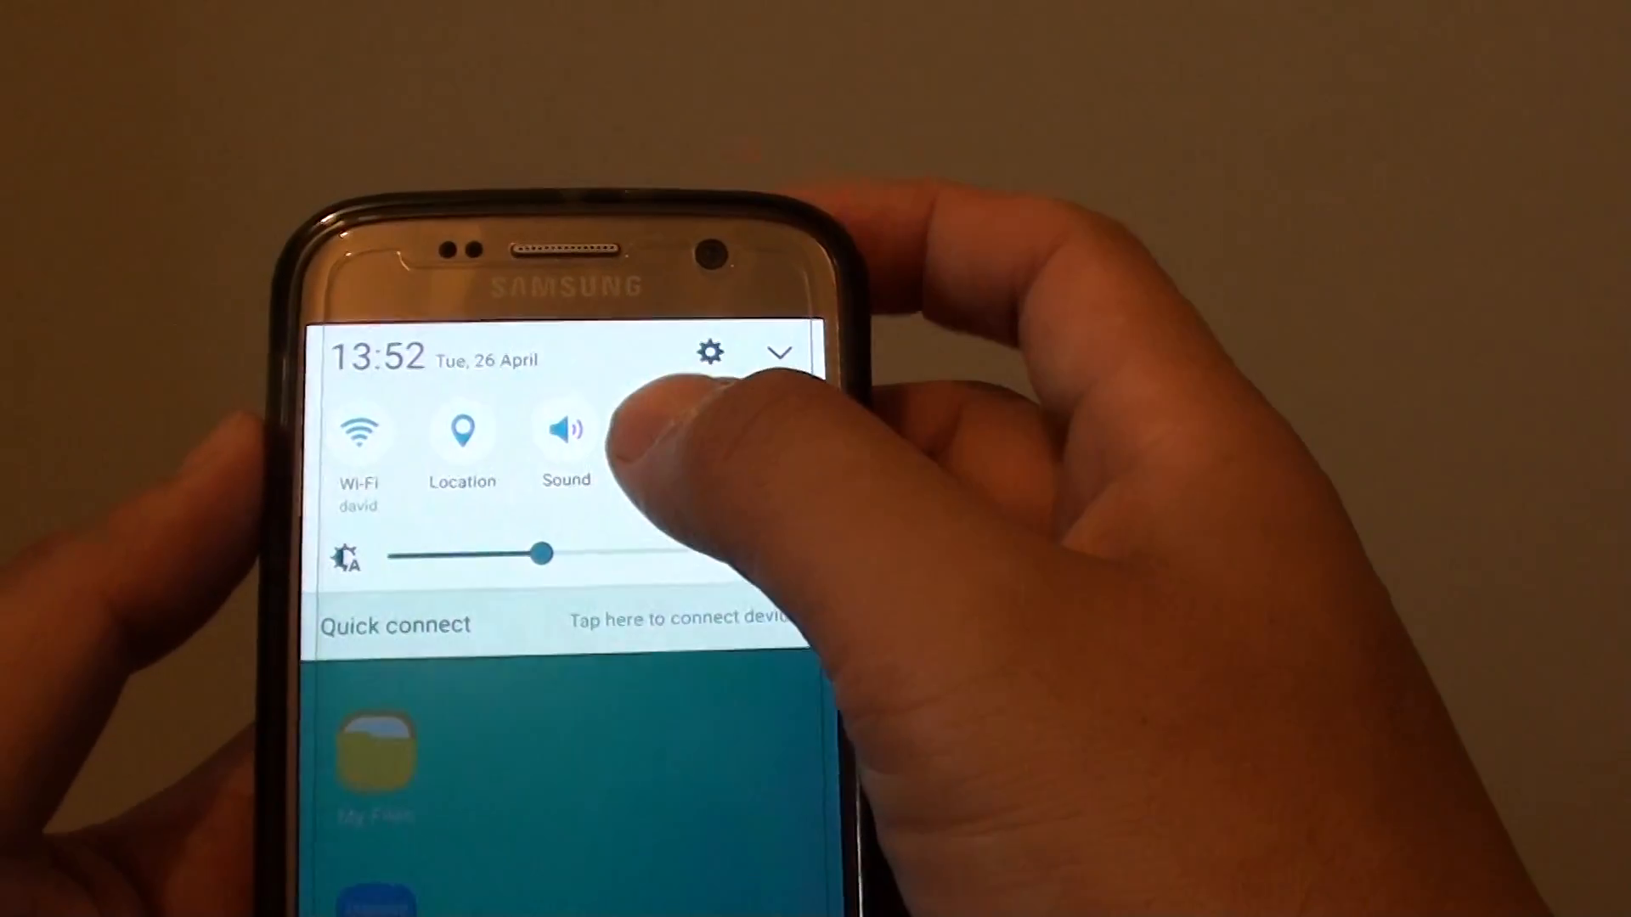
click(565, 448)
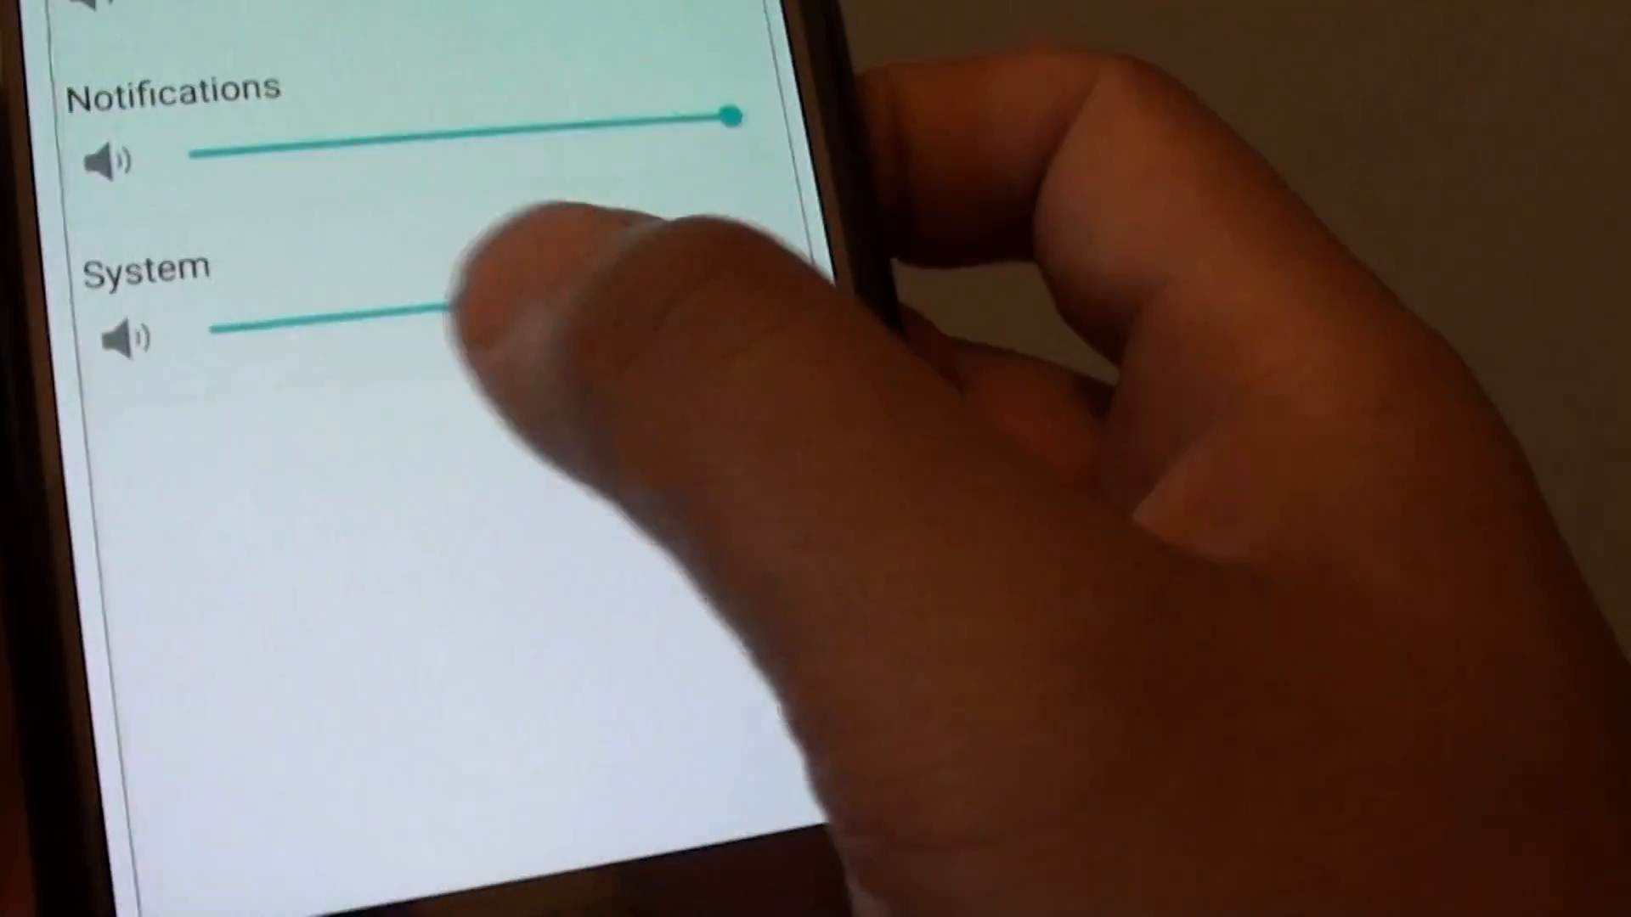
Step: Scroll down the Volume screen to the Notifications and System sliders
scroll(down, 3)
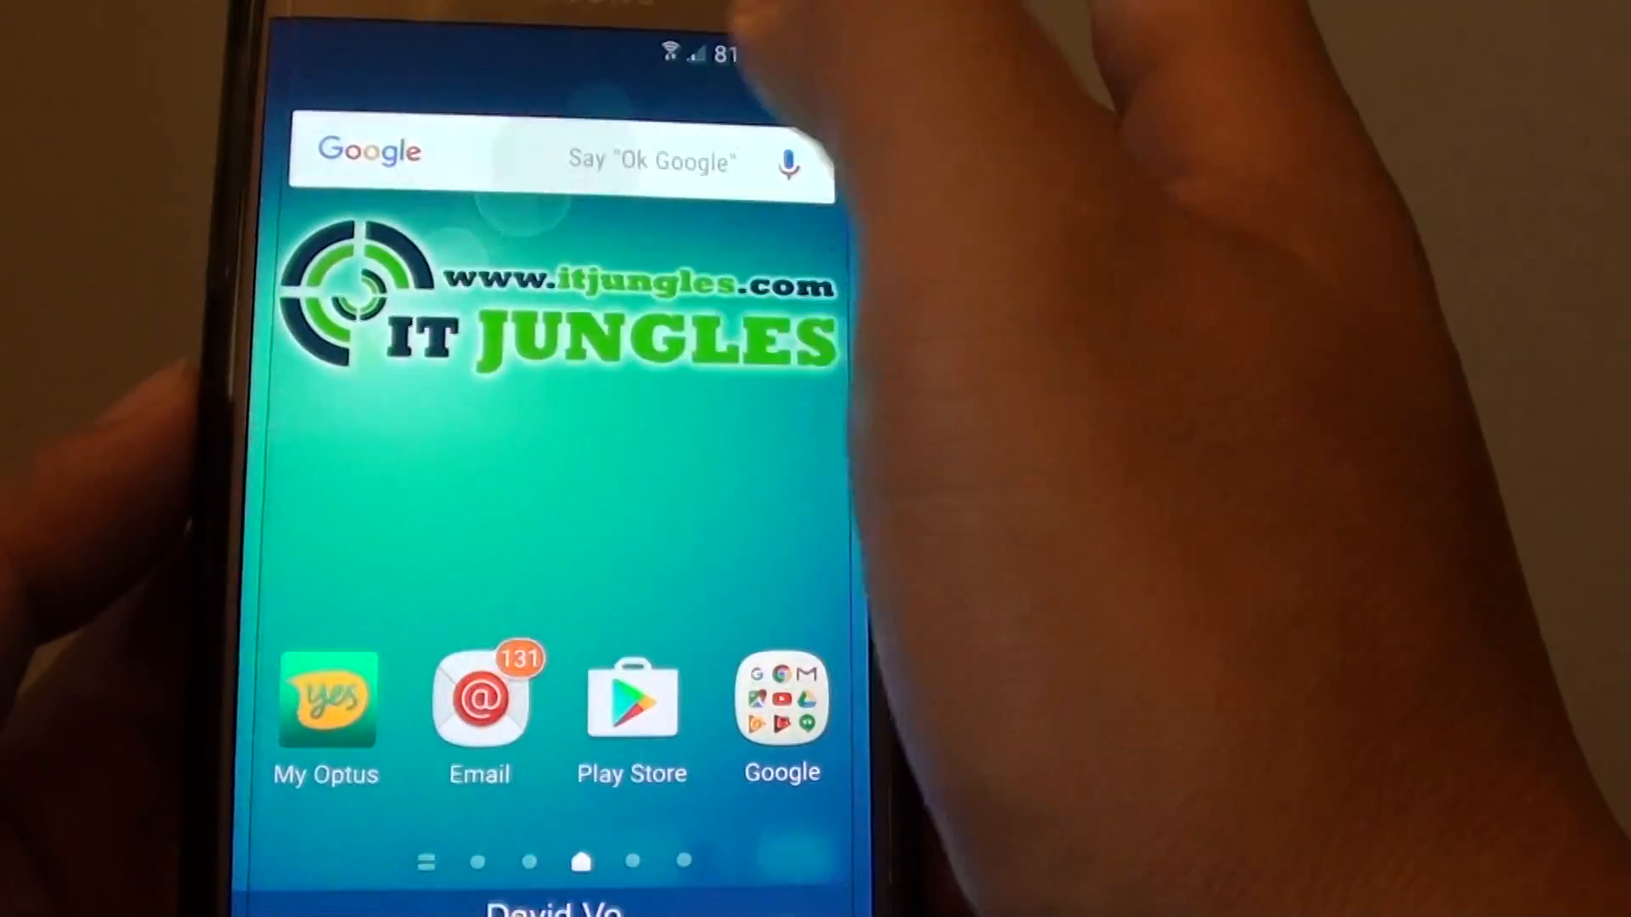
Step: Exit Settings via the Home button back to the Galaxy S7 home screen
click(781, 697)
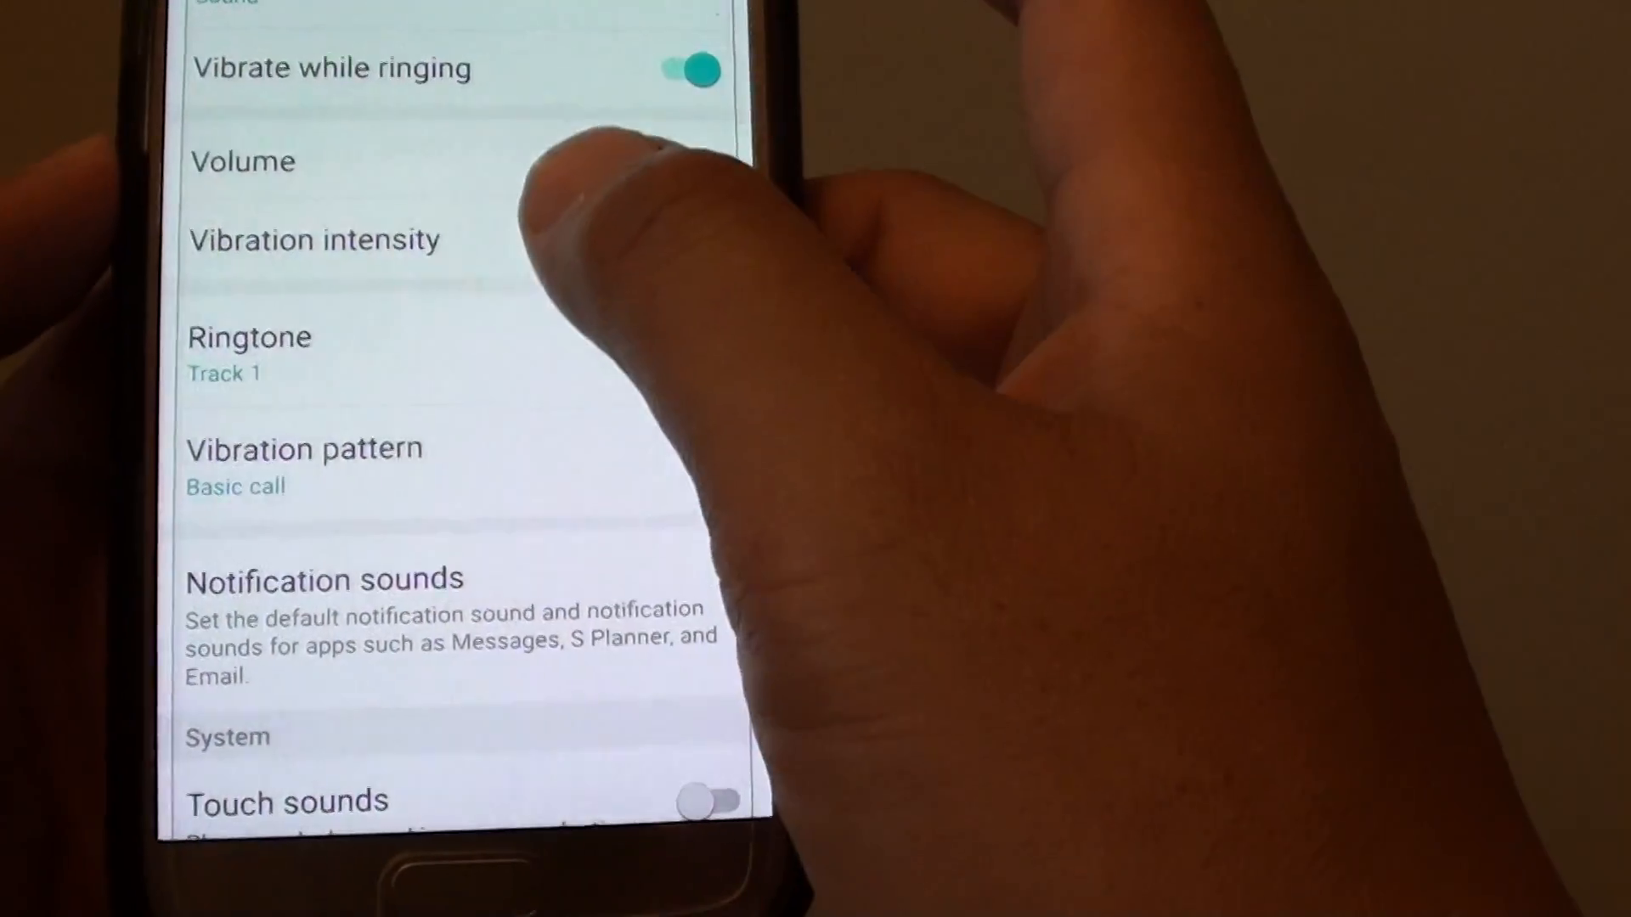
Step: Open the volume controls in Sounds and vibration
click(241, 162)
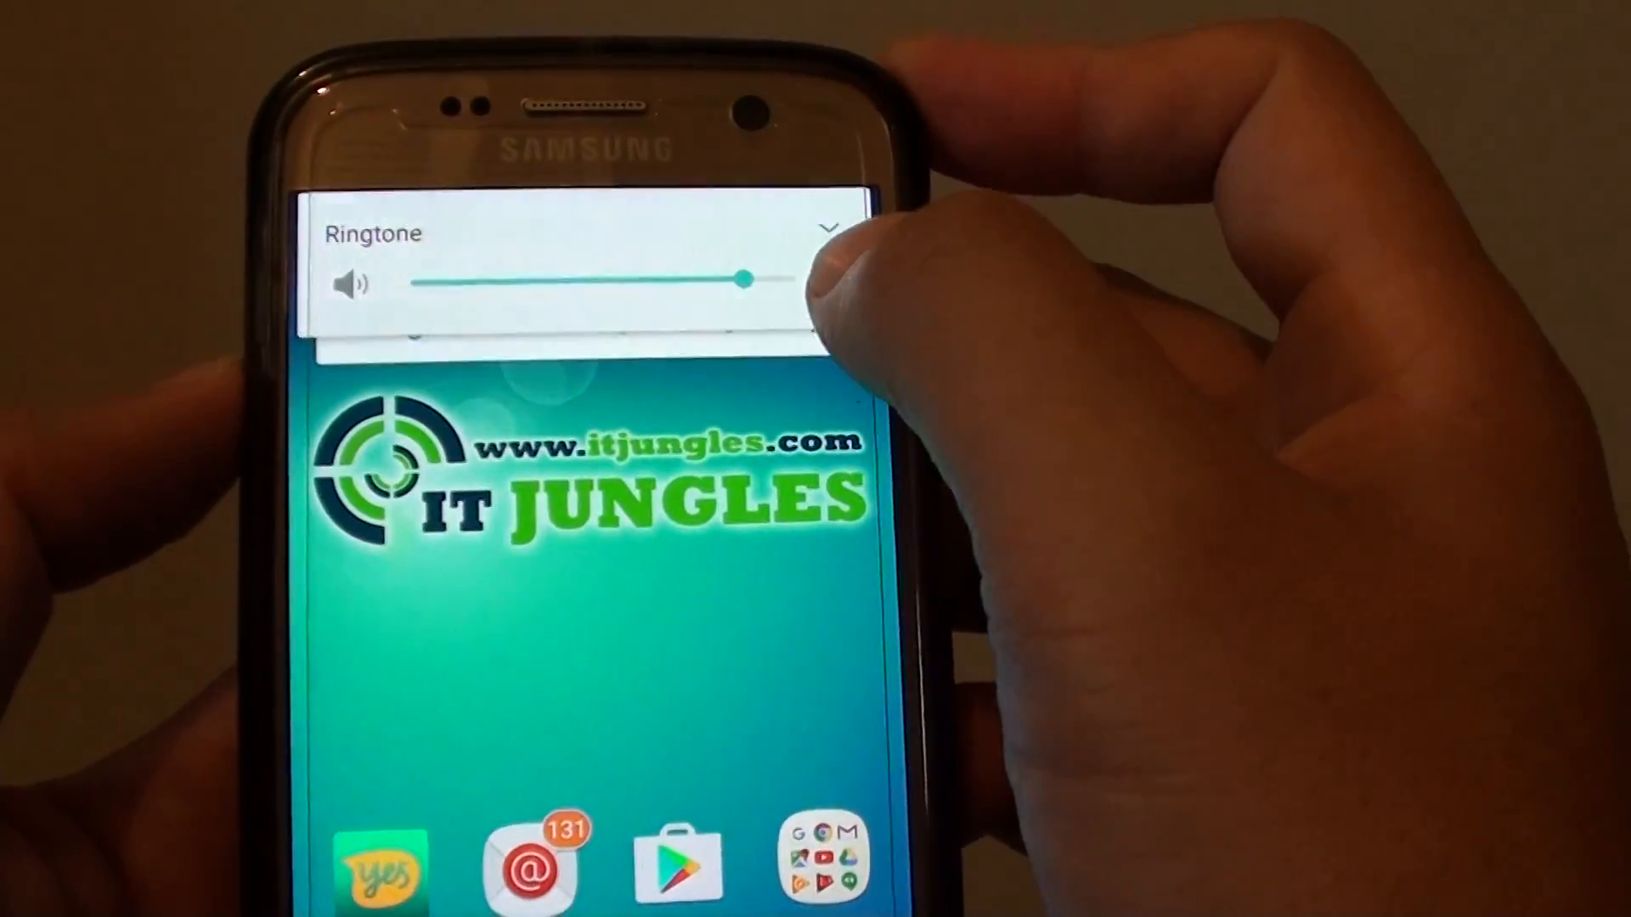
Step: Expand the Ringtone volume popup to show the Media, Notifications and System sliders too
click(827, 228)
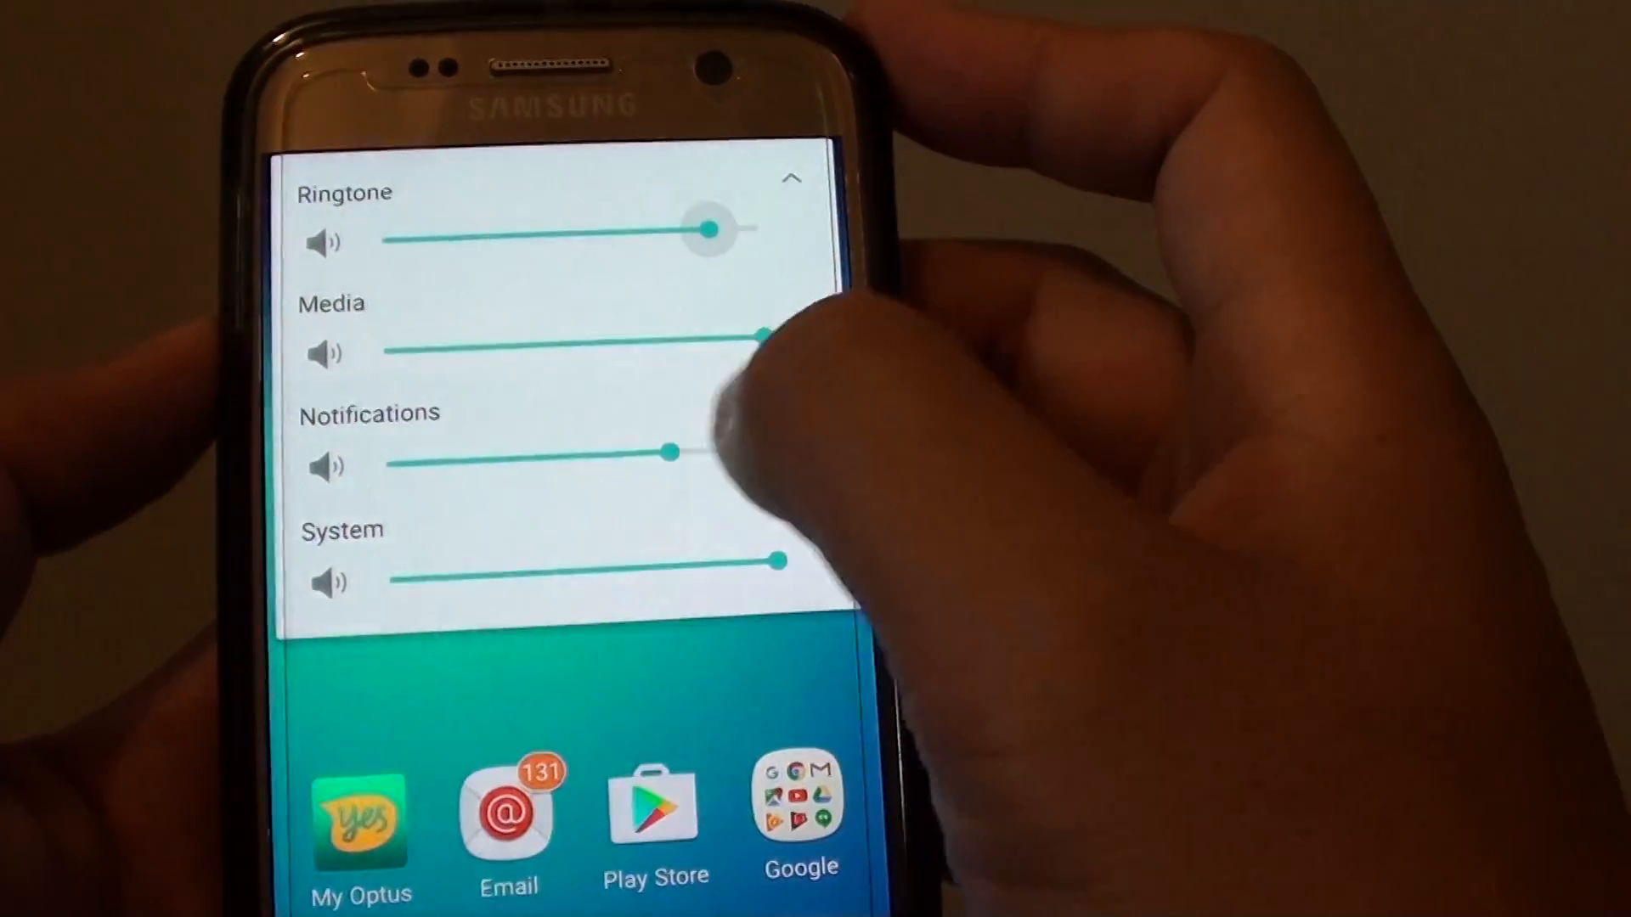